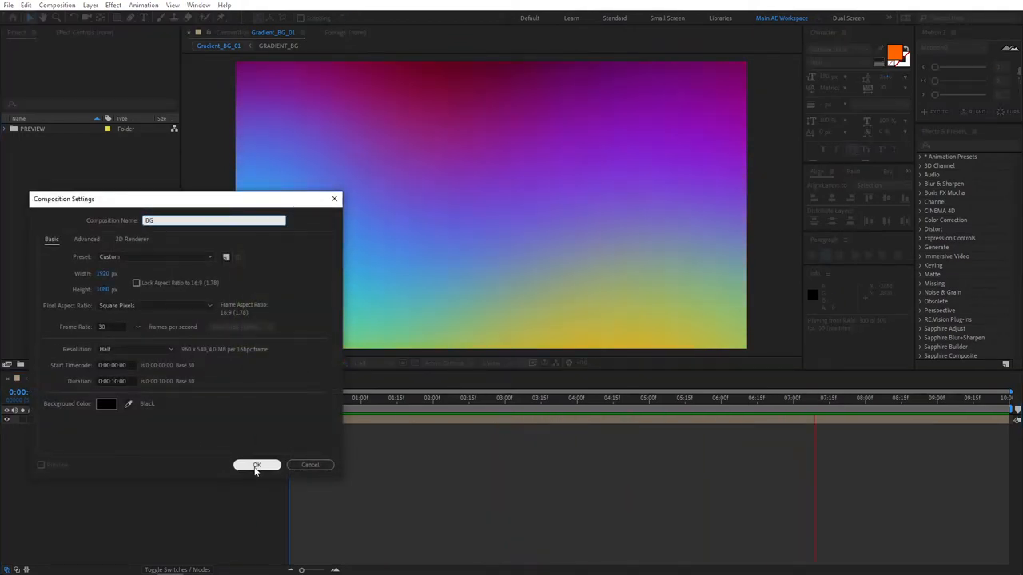
Step: Create the 1920×1080 BG composition and add a white solid named GRADIENT
left_click(257, 465)
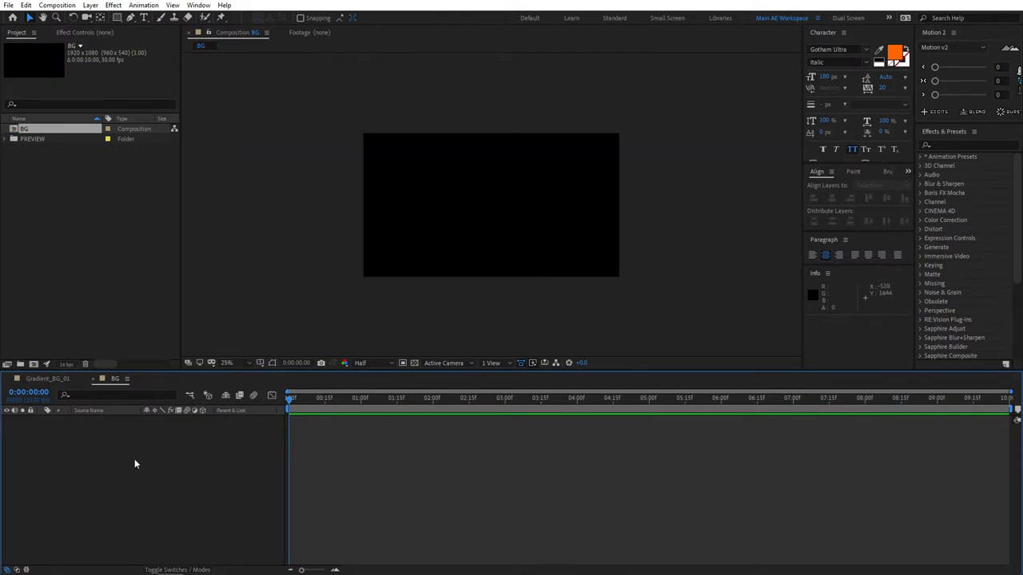
right_click(135, 464)
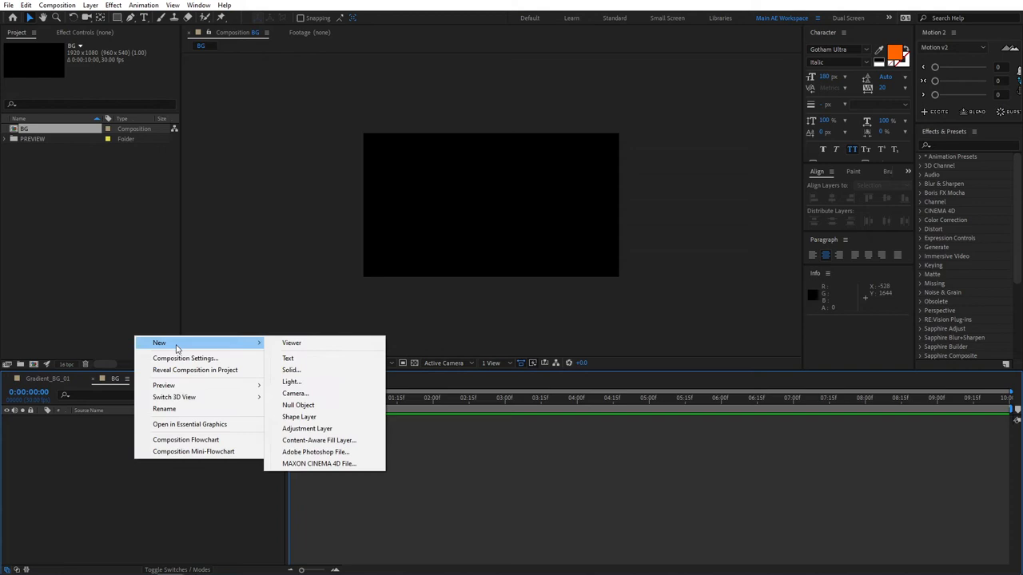
left_click(291, 370)
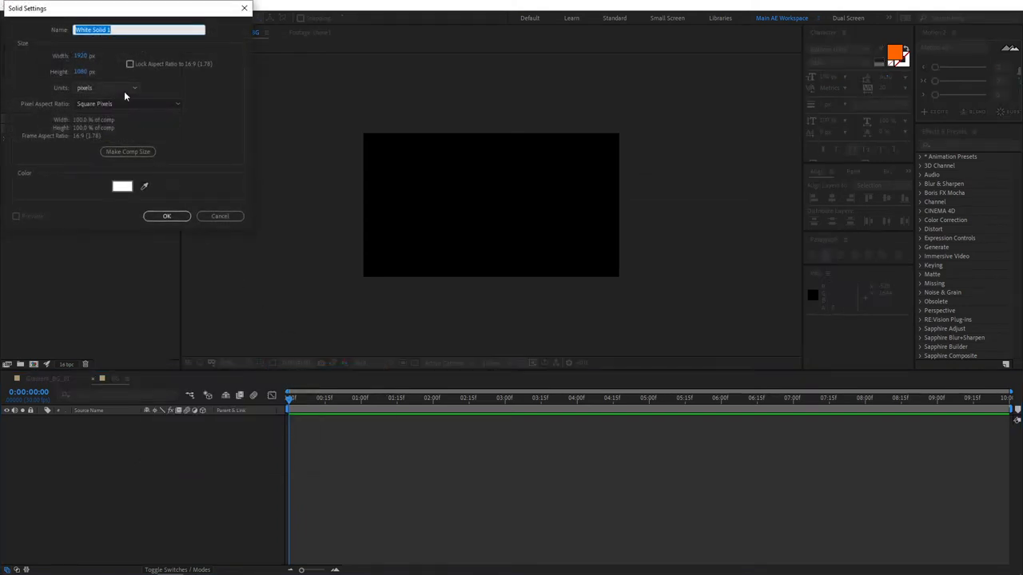
type("GRADIENT")
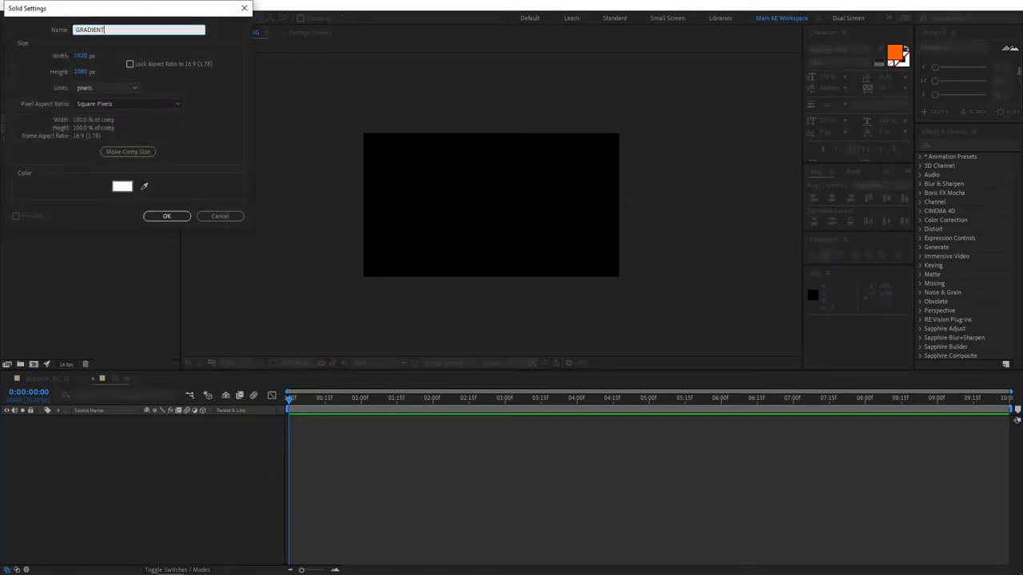
left_click(166, 216)
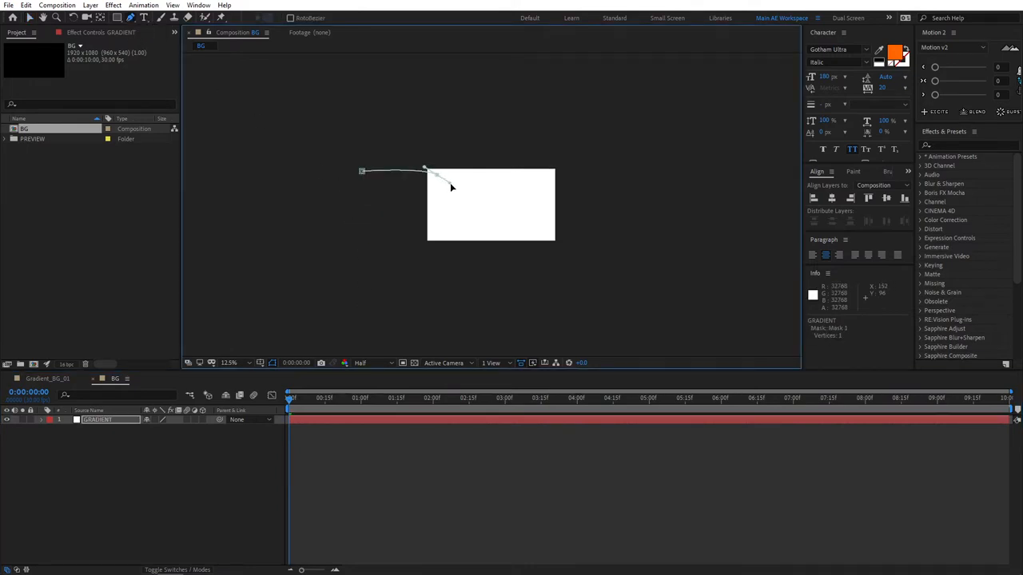
Step: Finish the wavy mask outline on GRADIENT and feather it by 300 pixels
left_click(541, 177)
type("300")
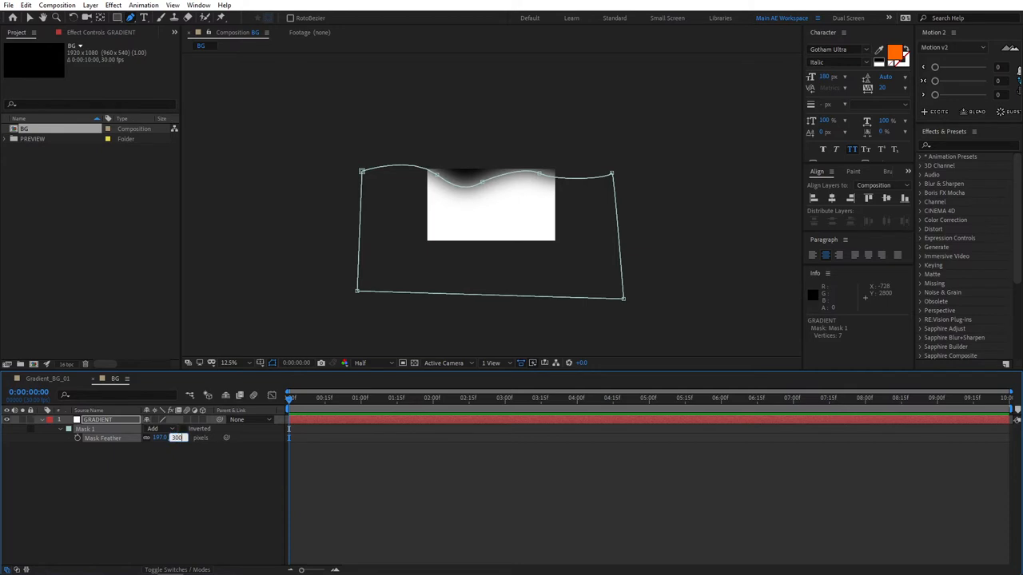
left_click(98, 420)
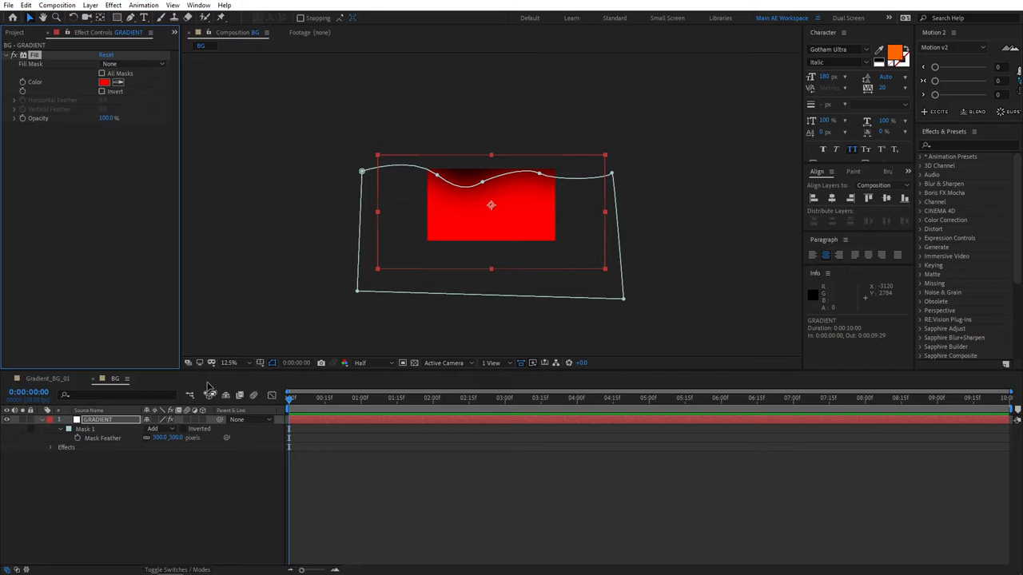
mouse_move(139, 477)
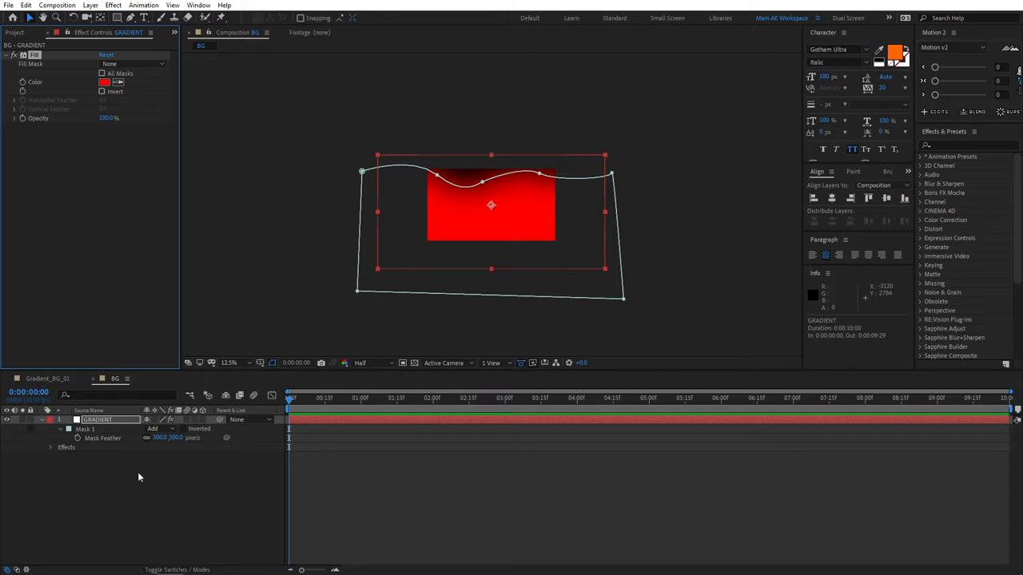
mouse_move(104, 458)
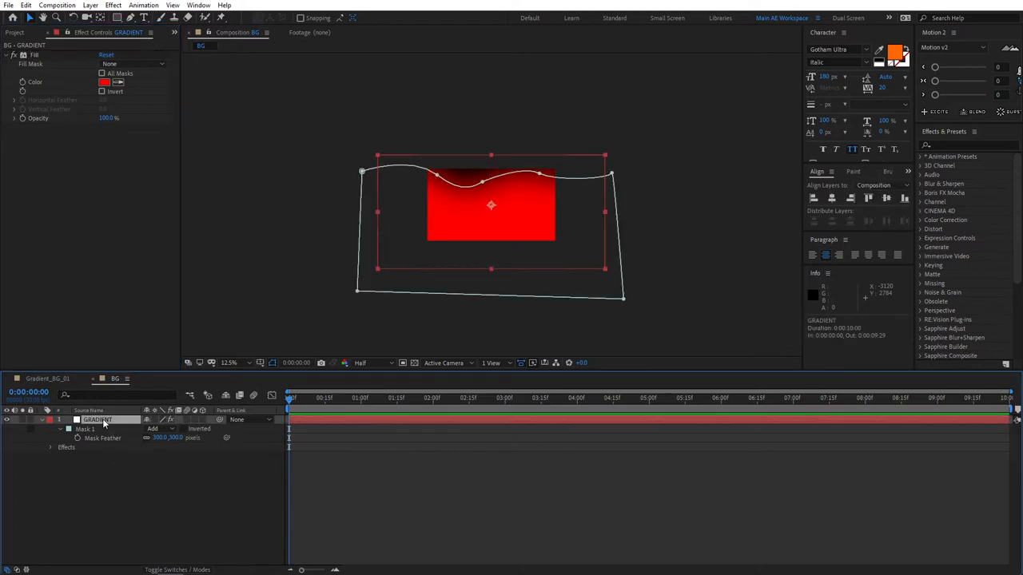
Step: Add Turbulent Displace to GRADIENT and drive its Evolution with a time*100 expression
type("turb")
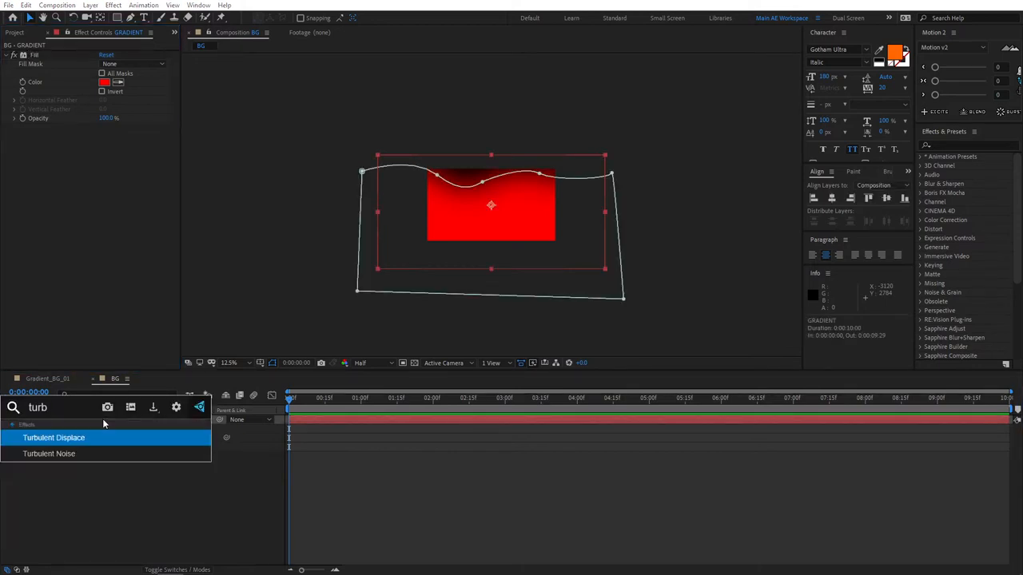
double_click(53, 438)
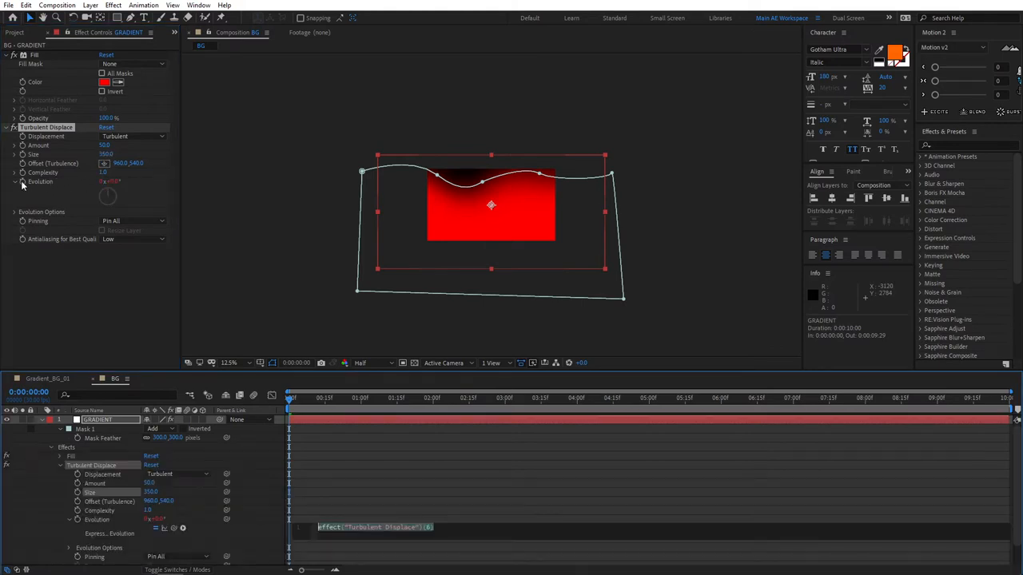
type("tim")
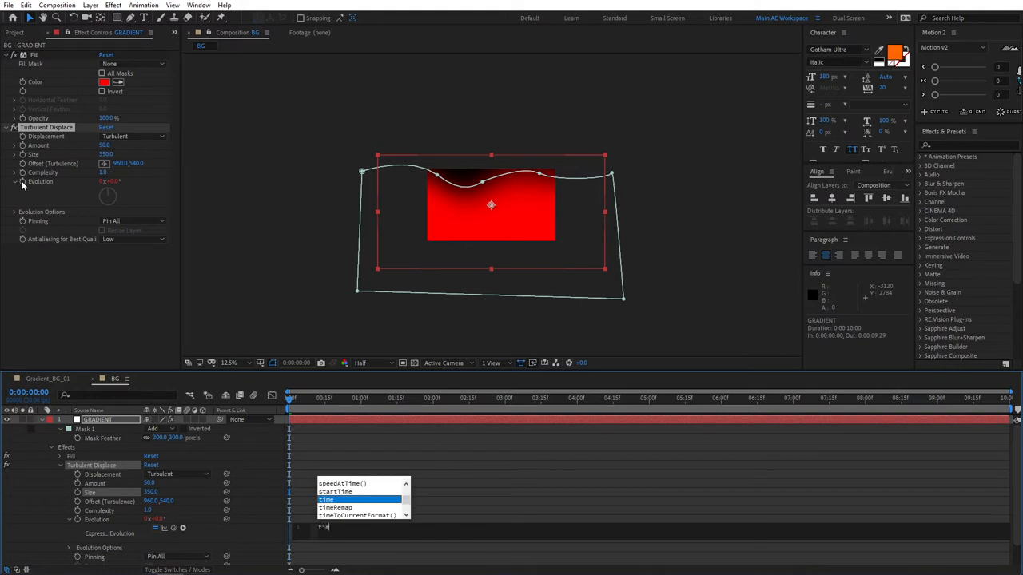
type("e*100")
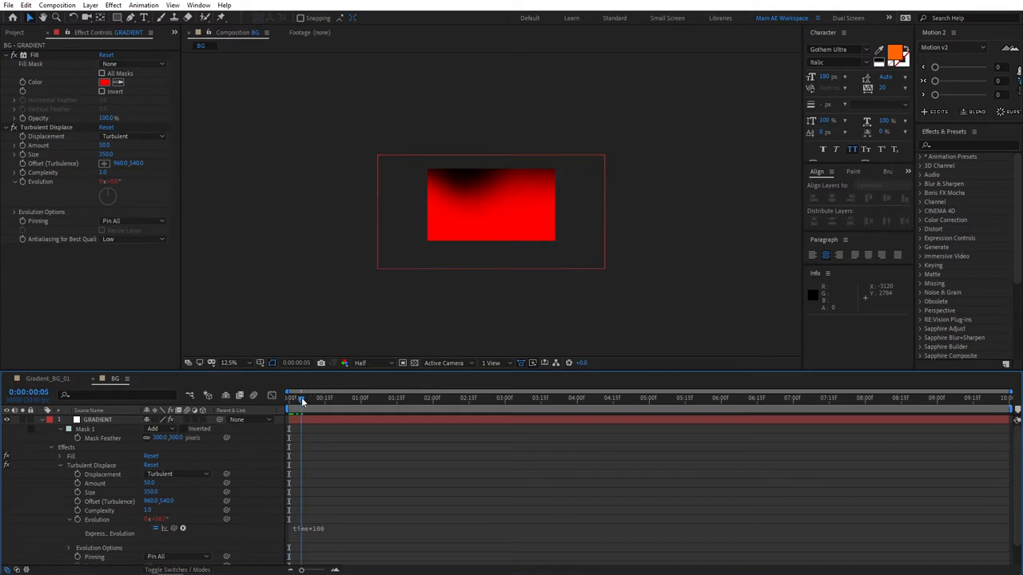
key("Space")
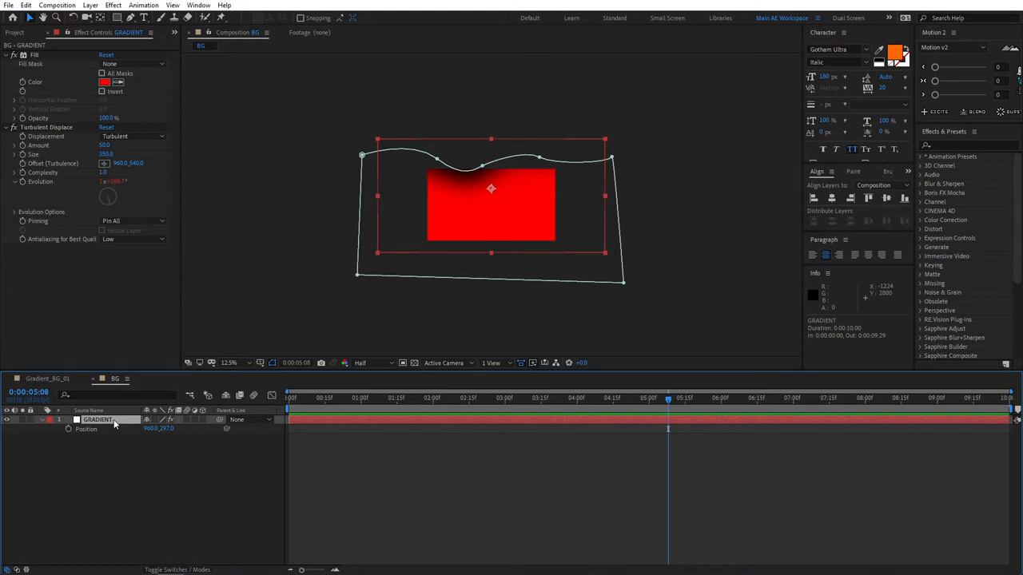
Step: Duplicate GRADIENT into copies filled blue, green and orange at progressively lower heights
key("ctrl+d")
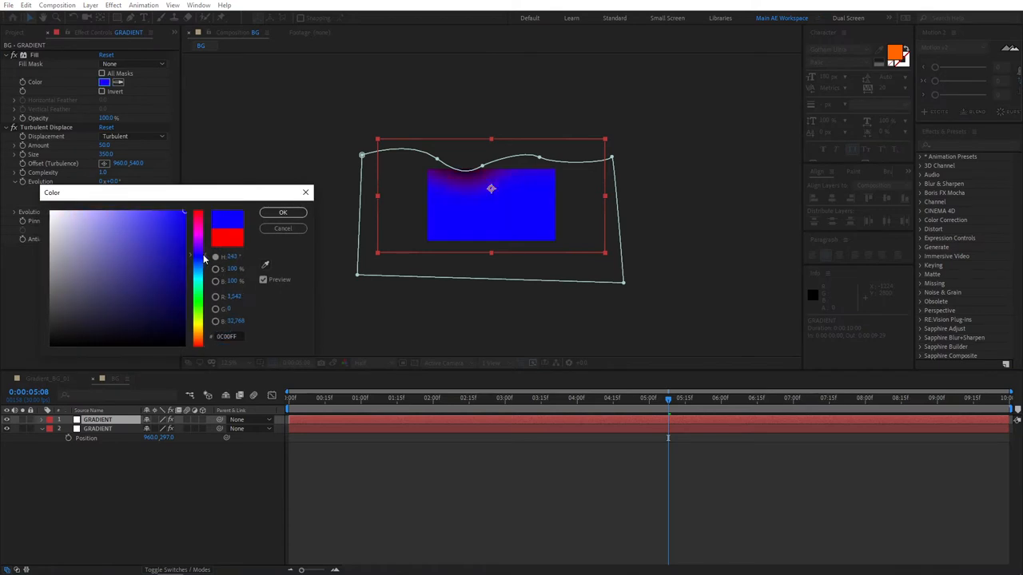
left_click(282, 211)
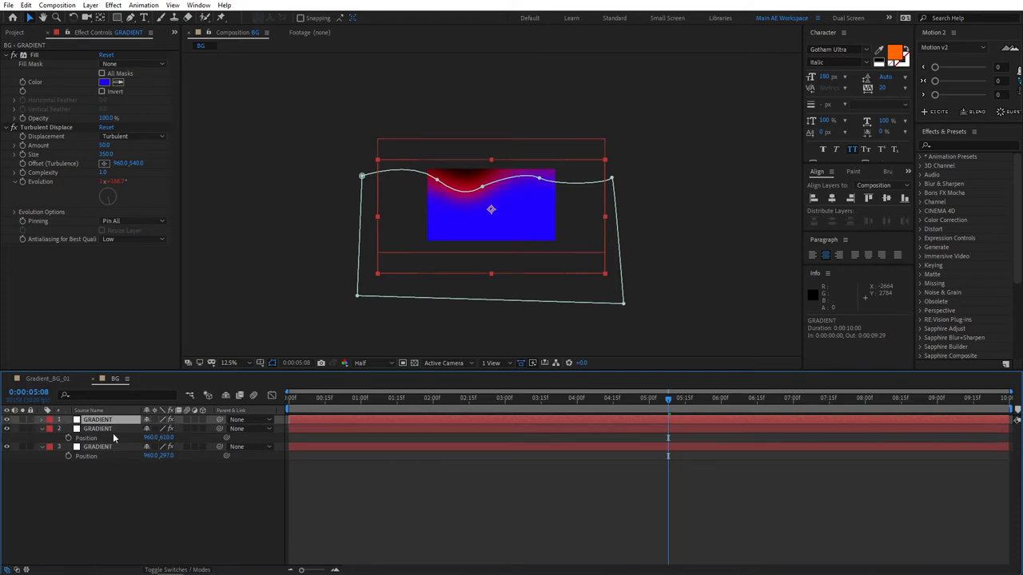
left_click(104, 82)
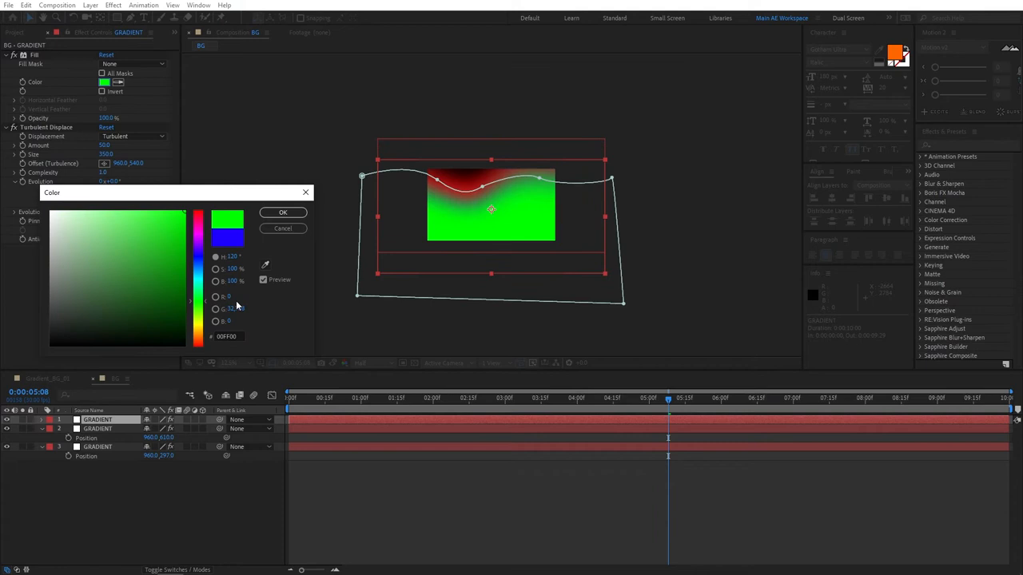
left_click(282, 212)
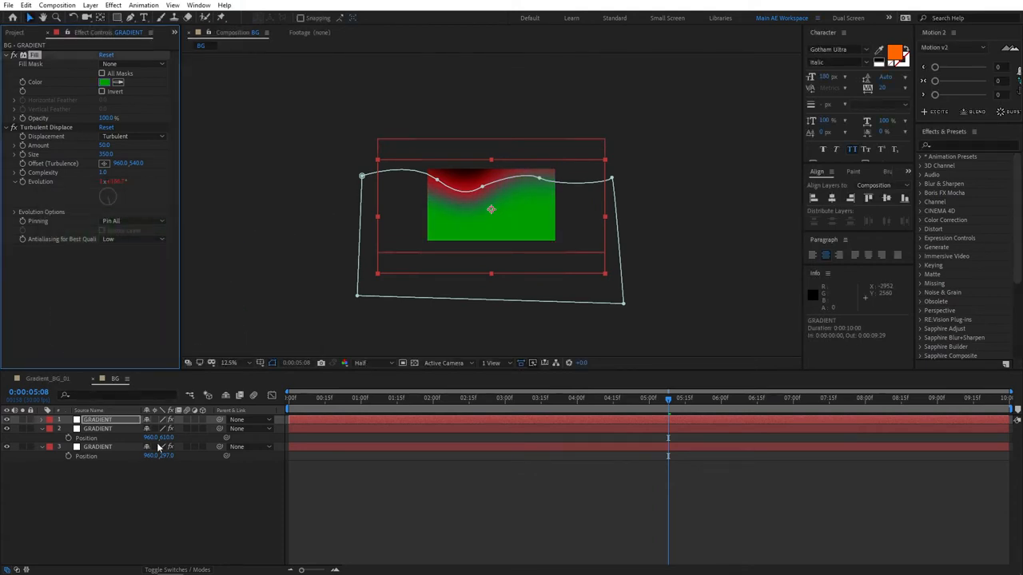
key("p")
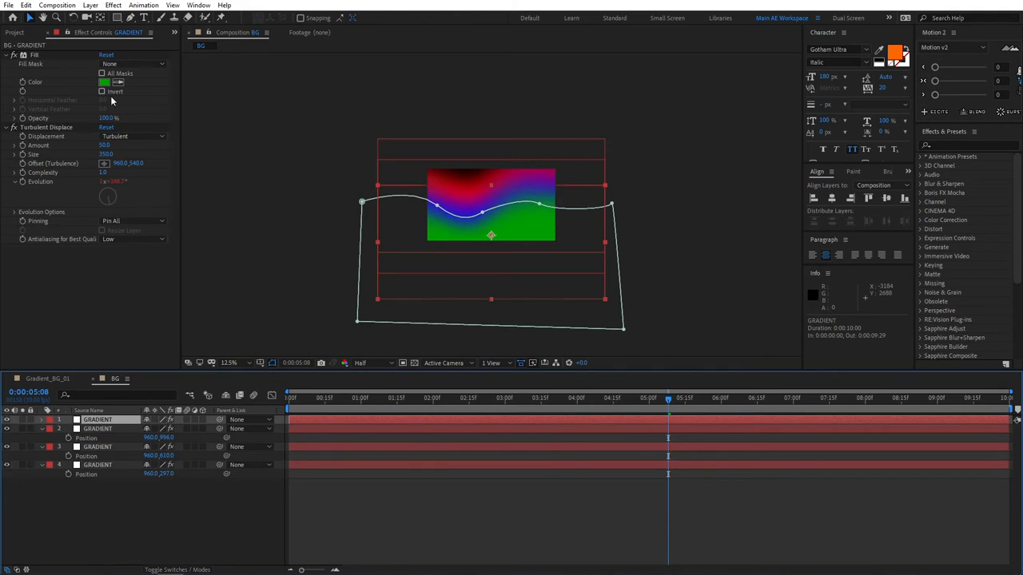
left_click(104, 82)
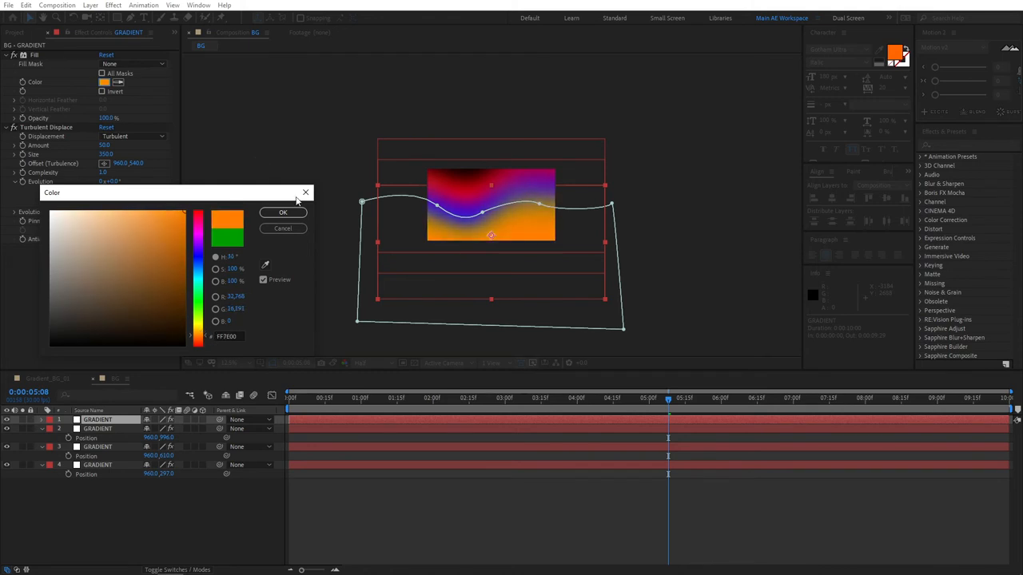
left_click(282, 212)
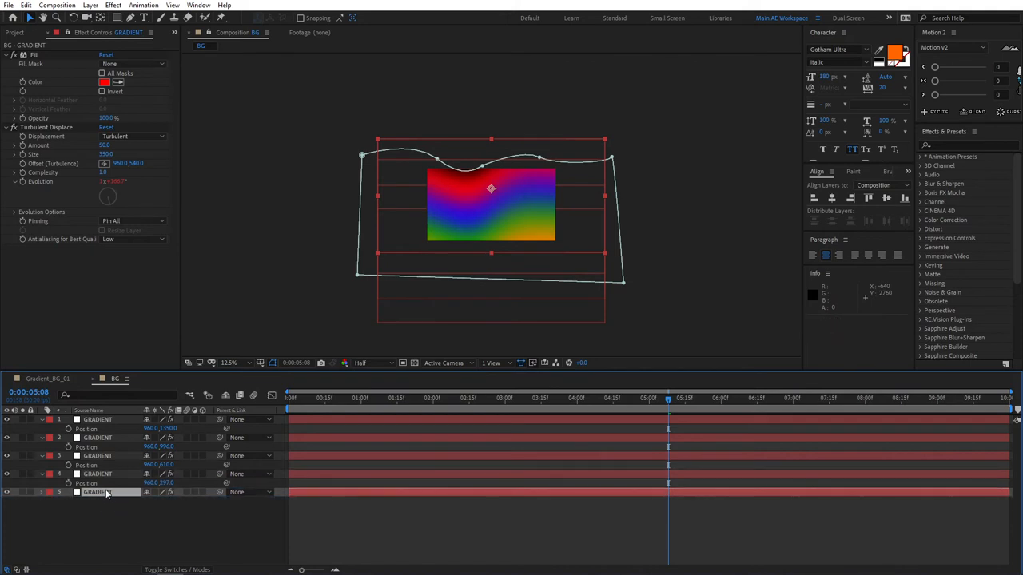
Step: Set the fifth GRADIENT layer's fill to magenta (D200FF) near the top
left_click(104, 82)
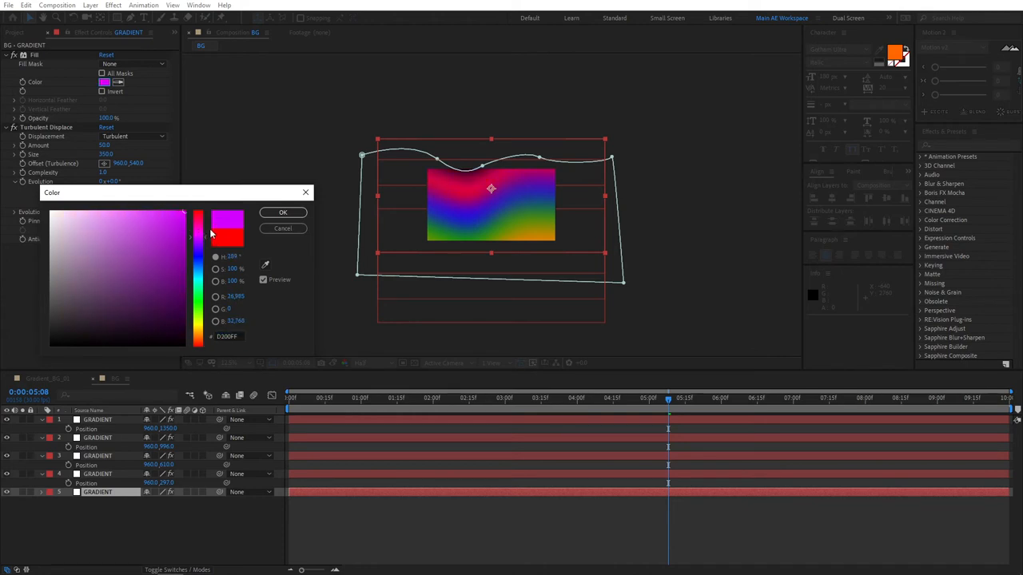
left_click(282, 212)
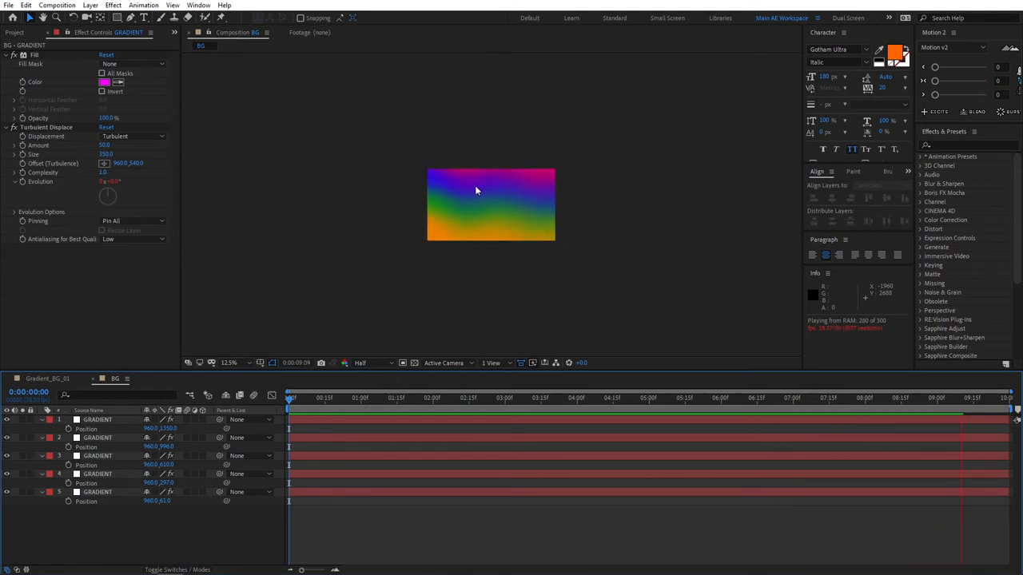
Step: Stop the preview, rewind, and change a second gradient layer's random seed
left_click(310, 398)
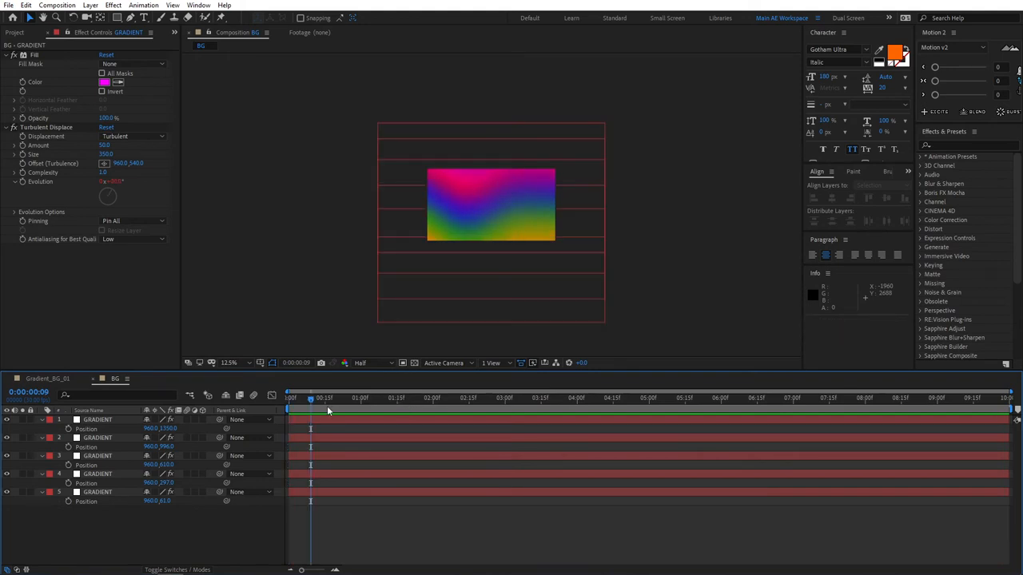
left_click(288, 397)
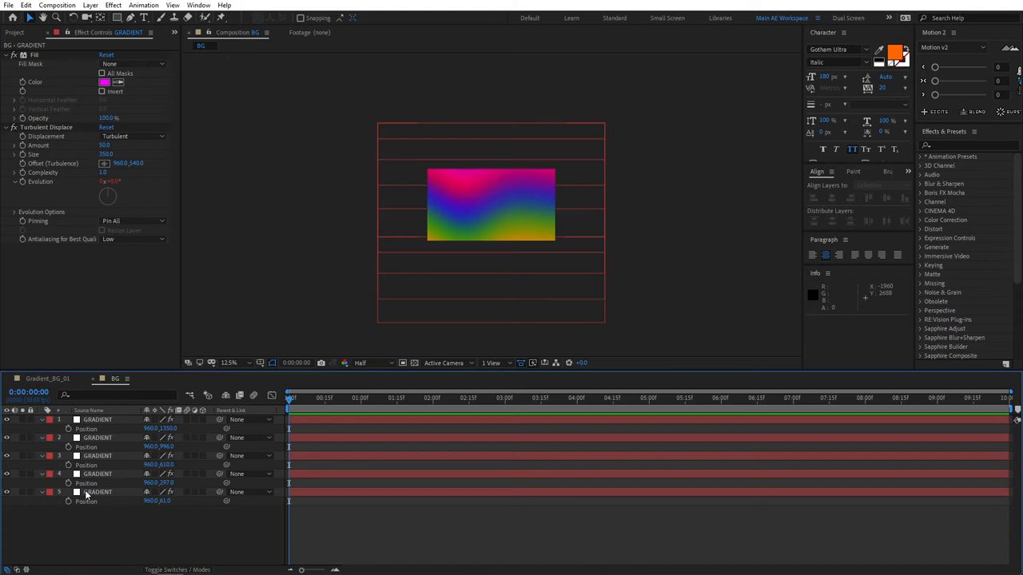
left_click(102, 496)
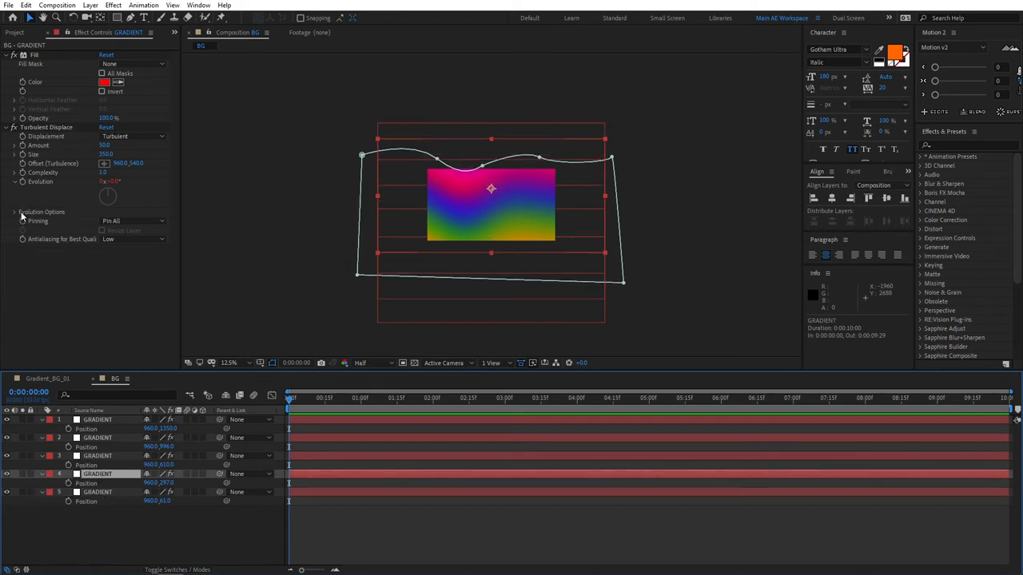
left_click(16, 212)
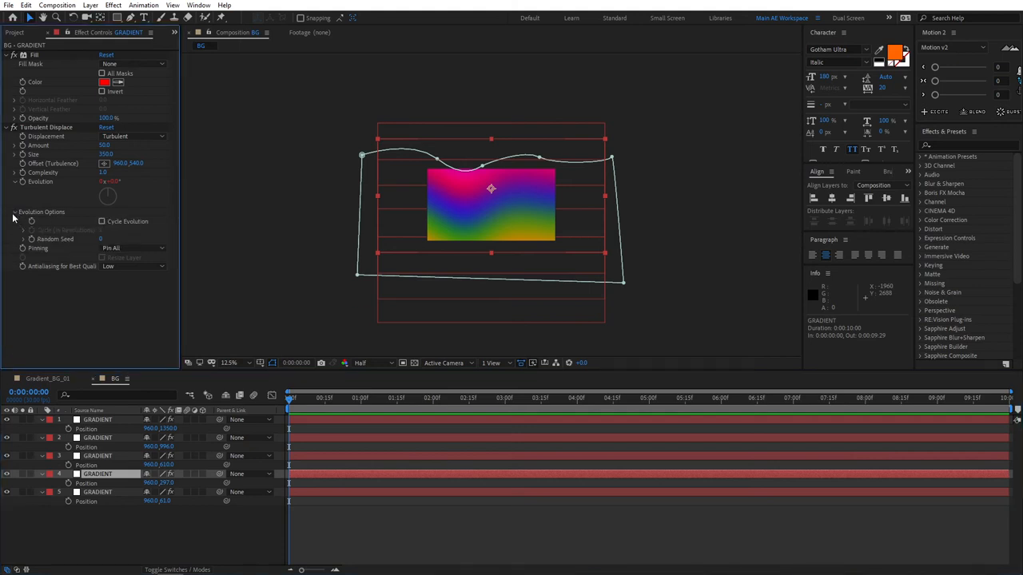
mouse_move(64, 246)
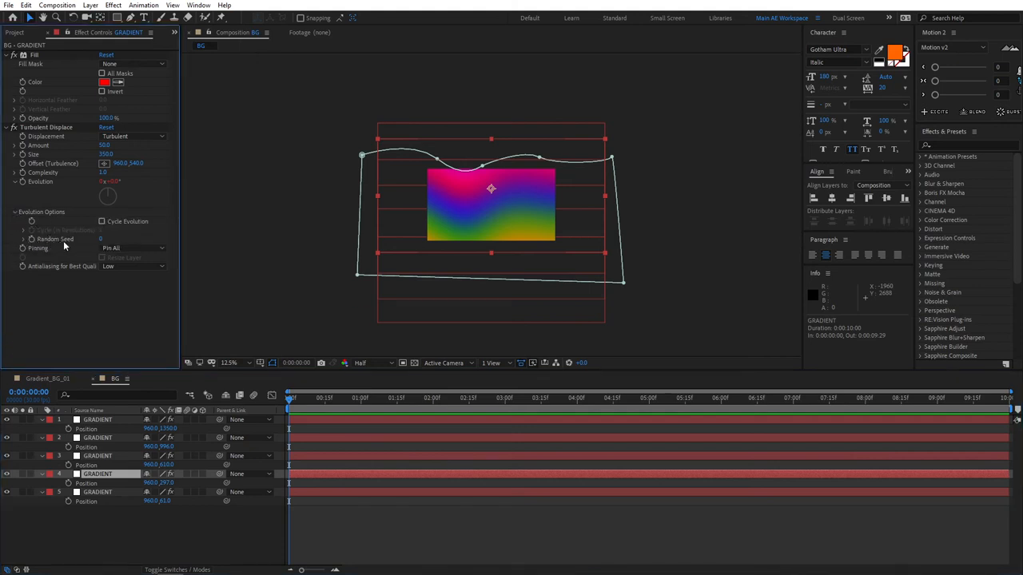
left_click(102, 239)
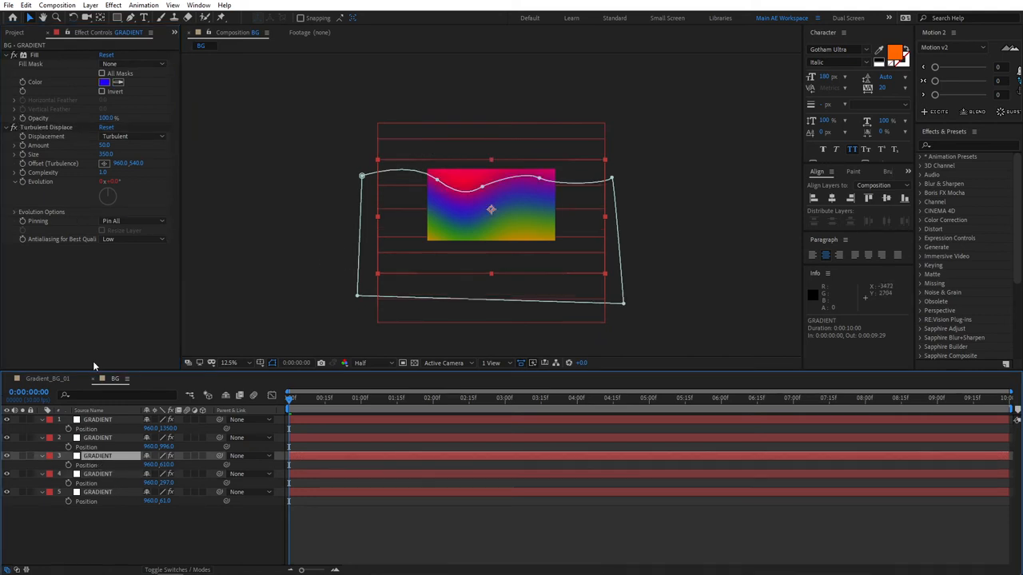
Step: Set the third gradient layer's Turbulent Displace random seed to 2000
left_click(14, 212)
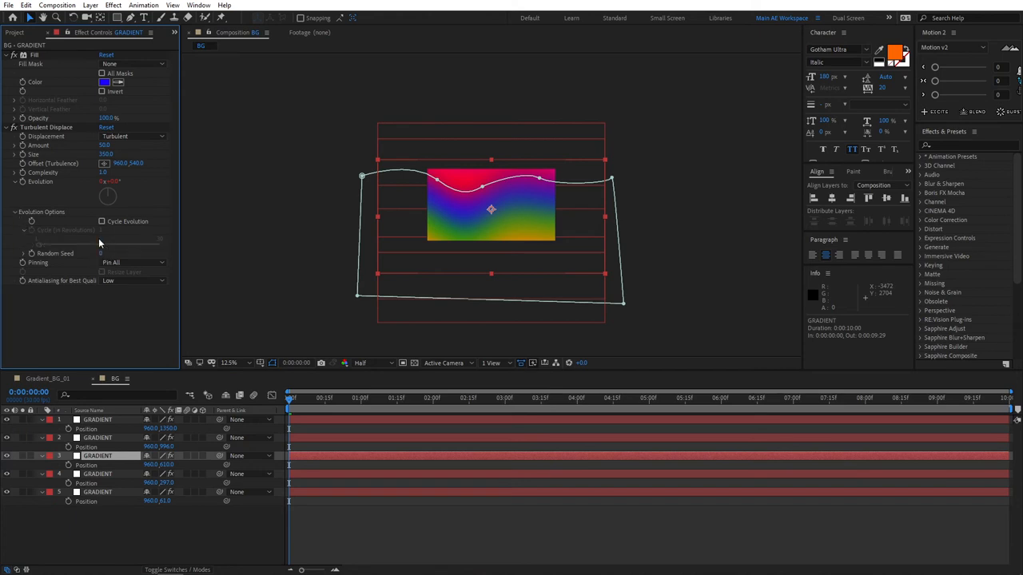
left_click(105, 253)
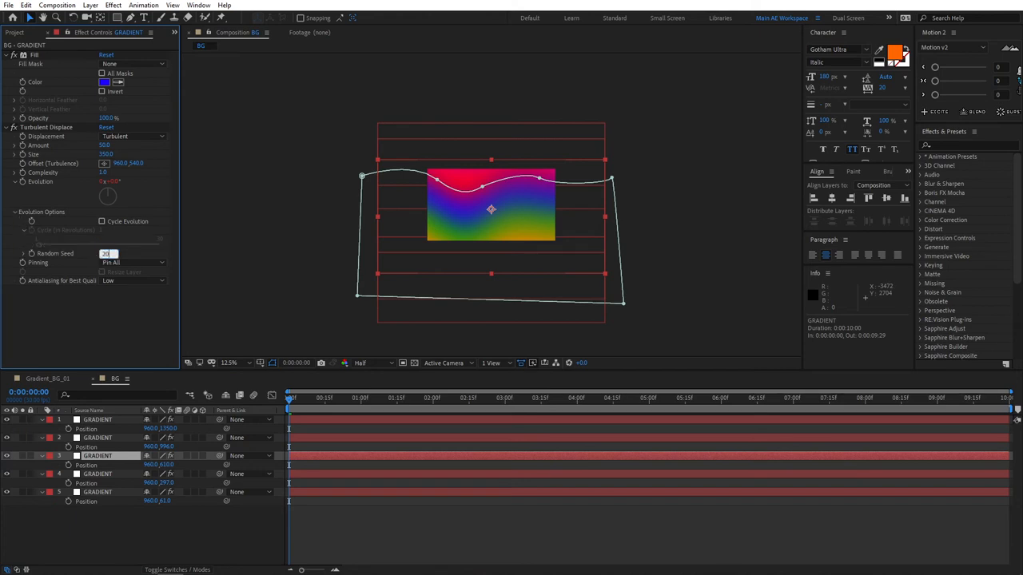
type("2000")
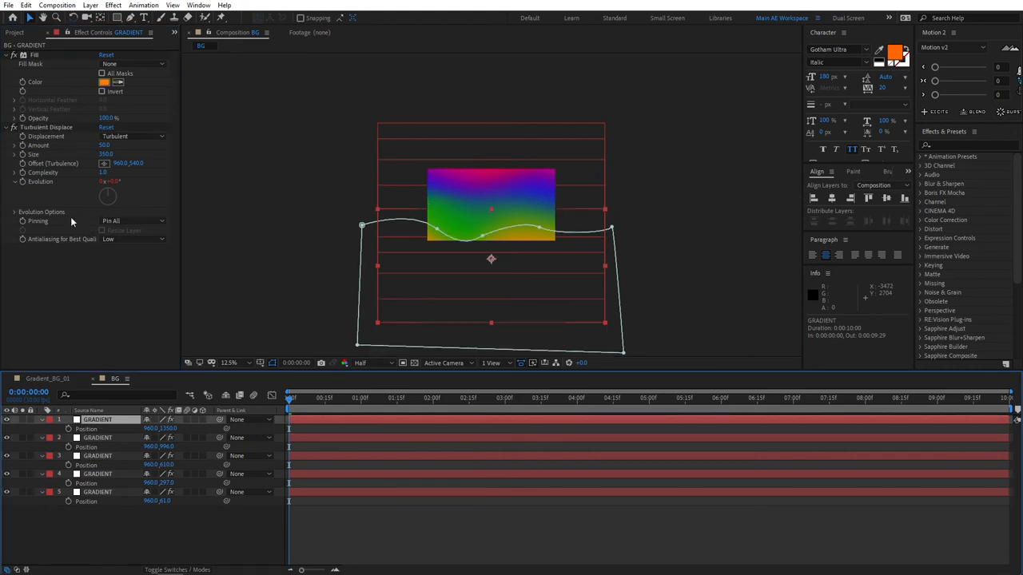
left_click(14, 211)
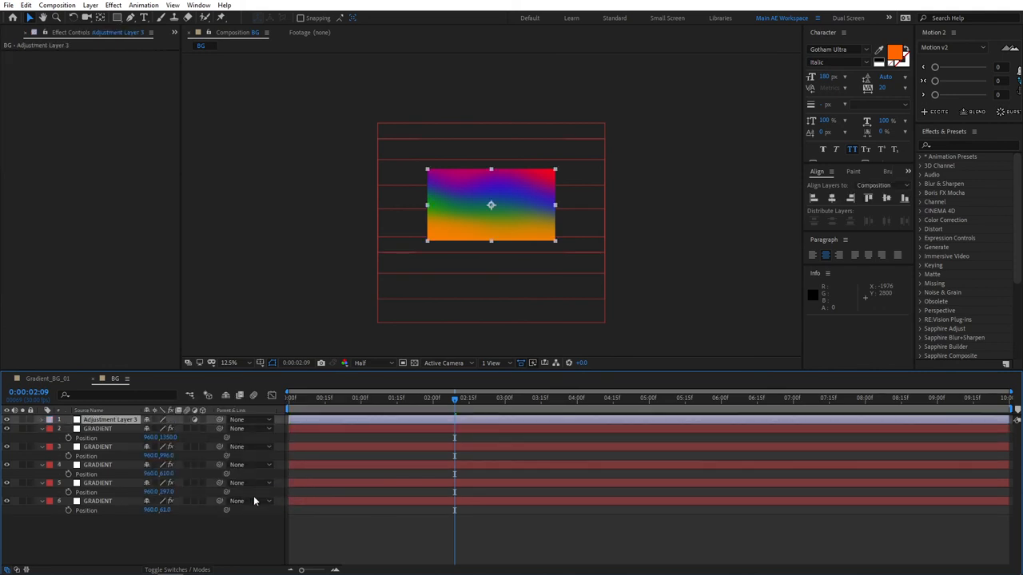
Step: Apply a 3% Noise effect to the adjustment layer and rewind to the start
type("N")
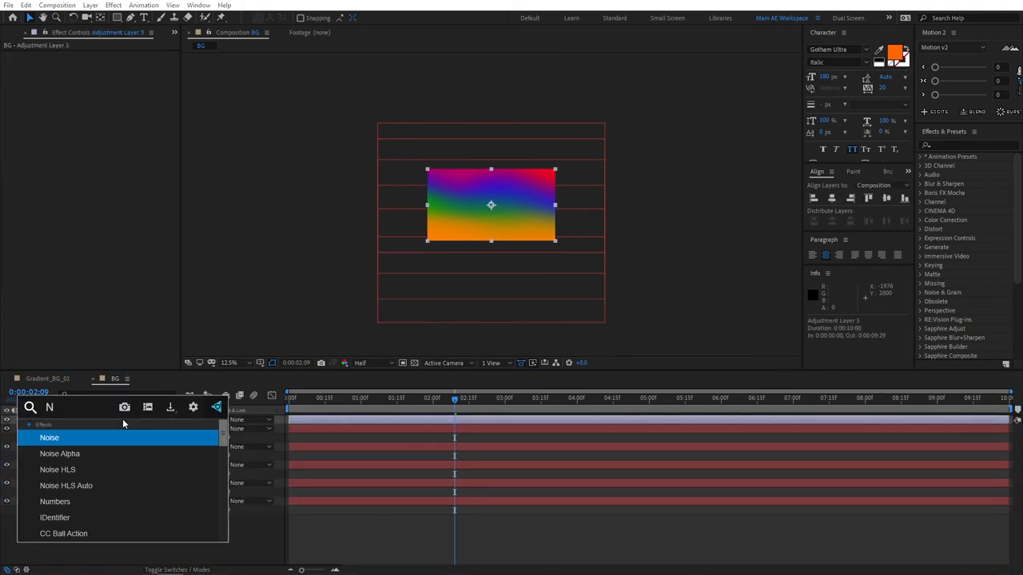
double_click(49, 437)
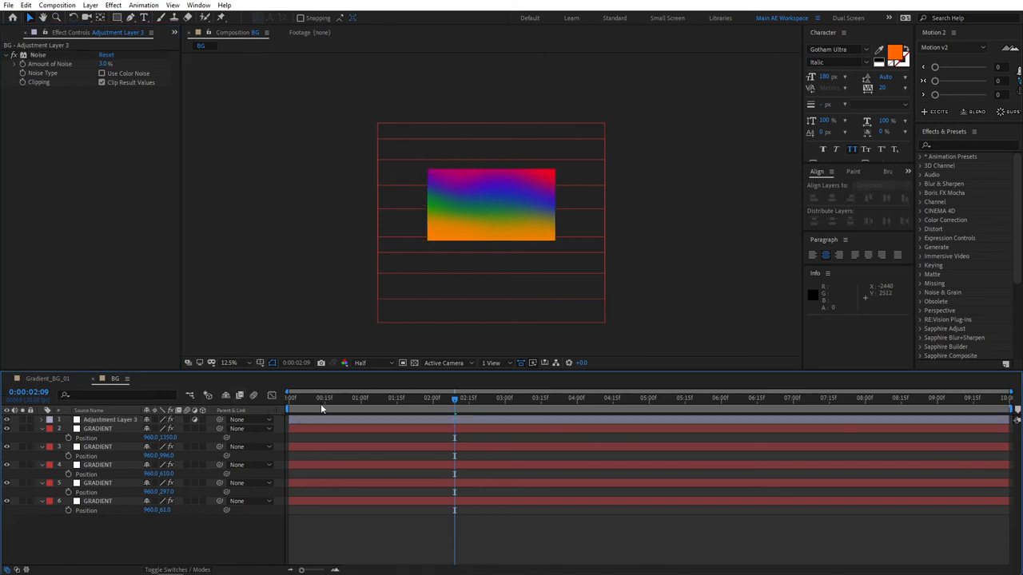
left_click(287, 399)
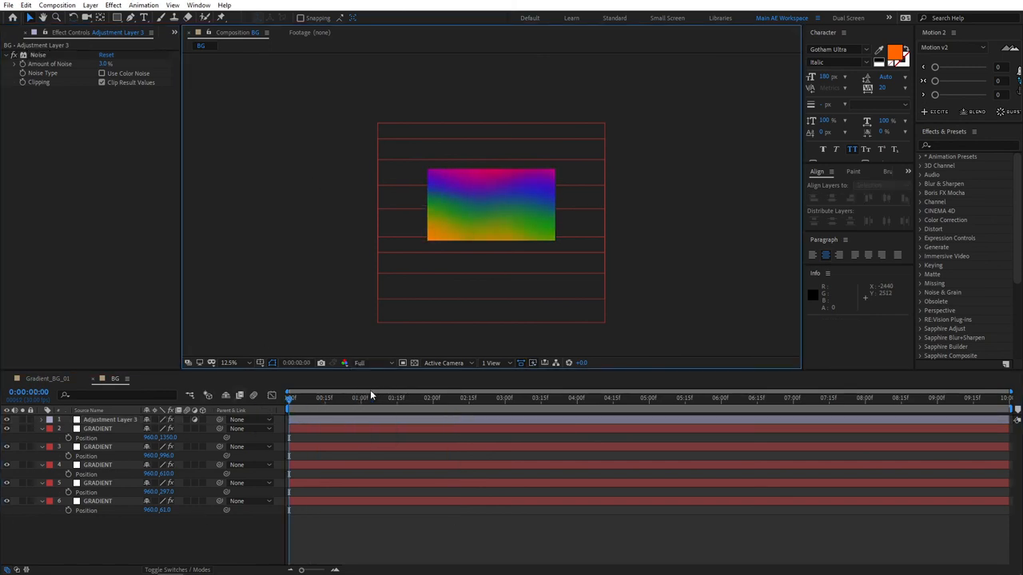
left_click(372, 363)
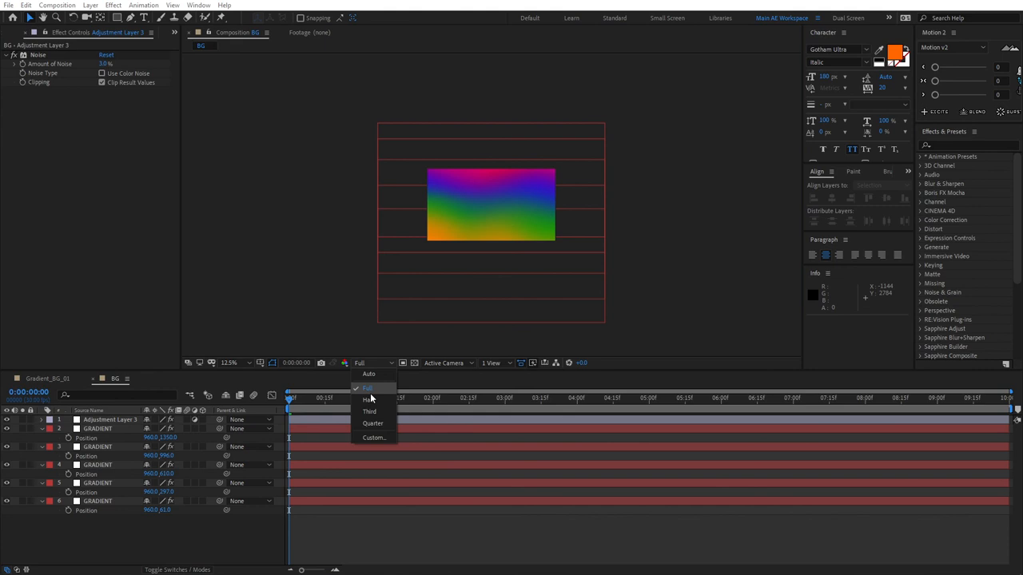
Step: Set the preview to half resolution and switch the project to 16 bpc
left_click(367, 399)
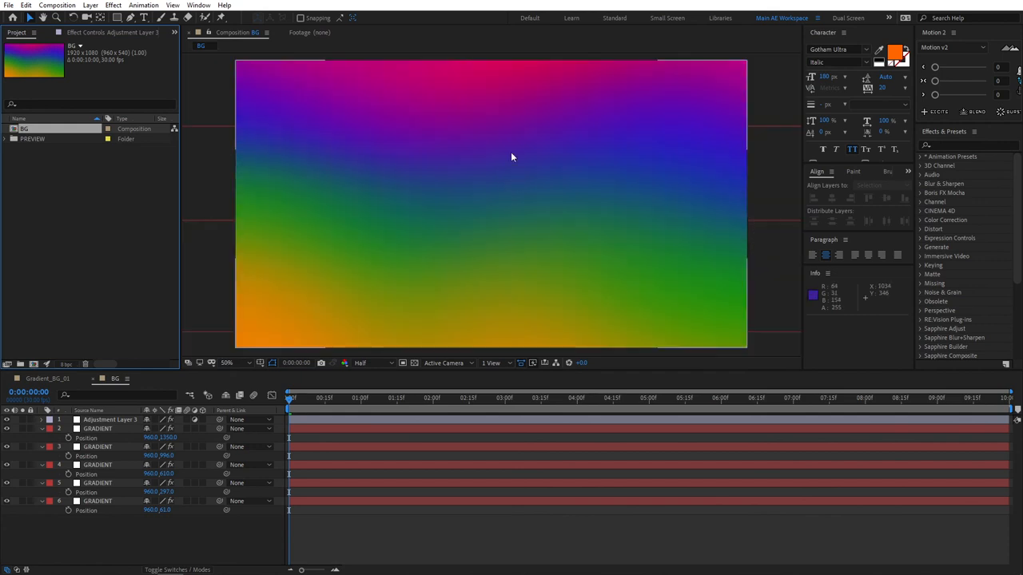
left_click(226, 362)
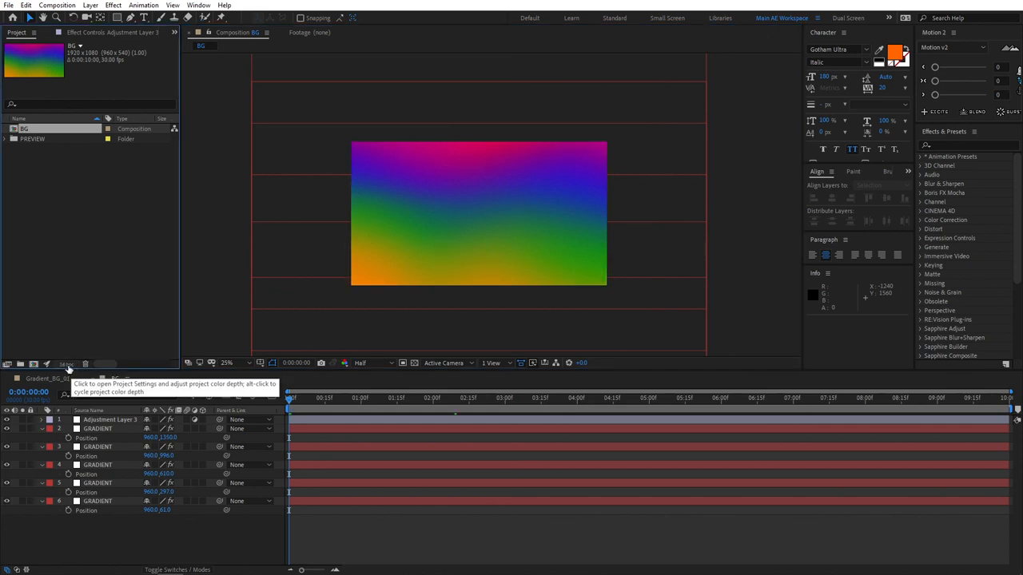
mouse_move(394, 329)
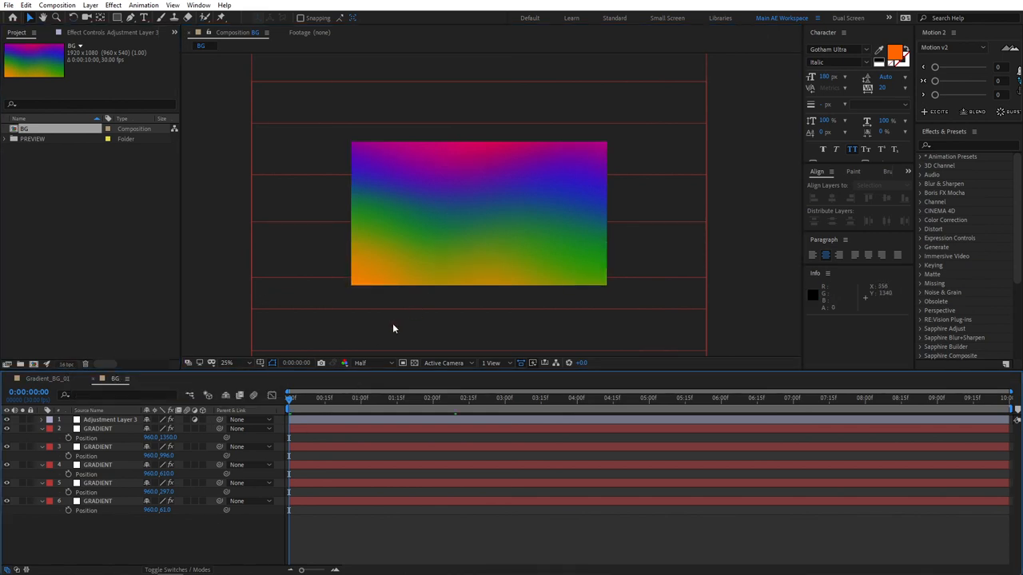